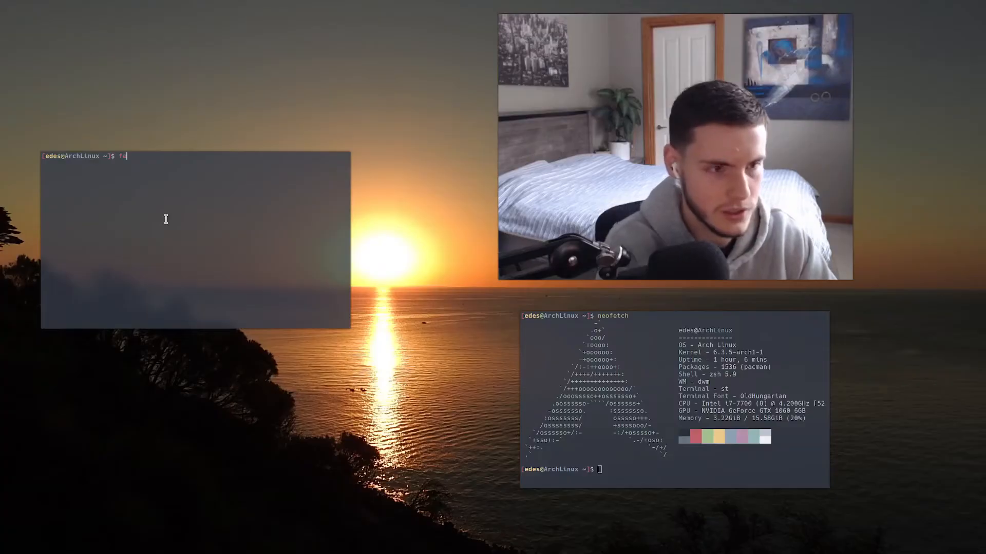
type("eh ListOfDistros.png")
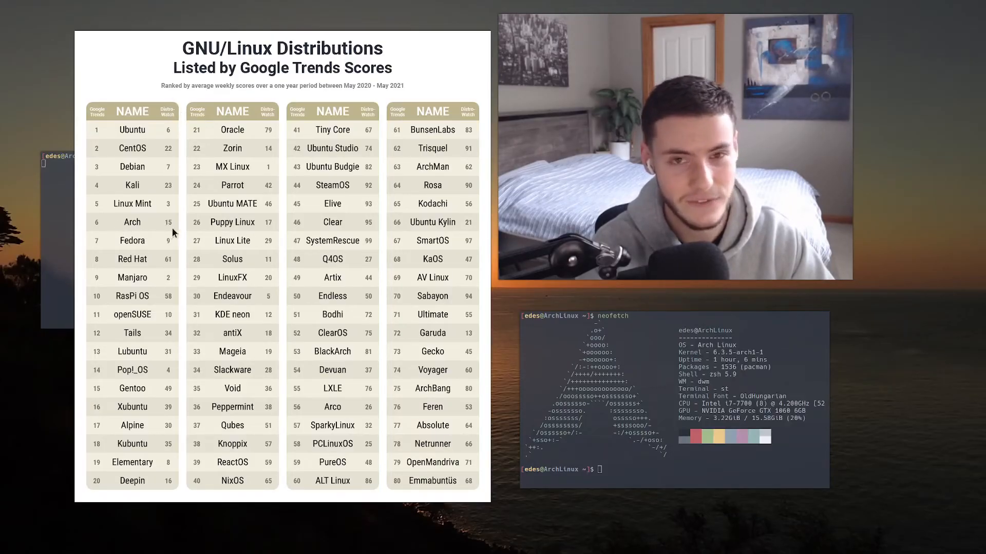
mouse_move(110, 167)
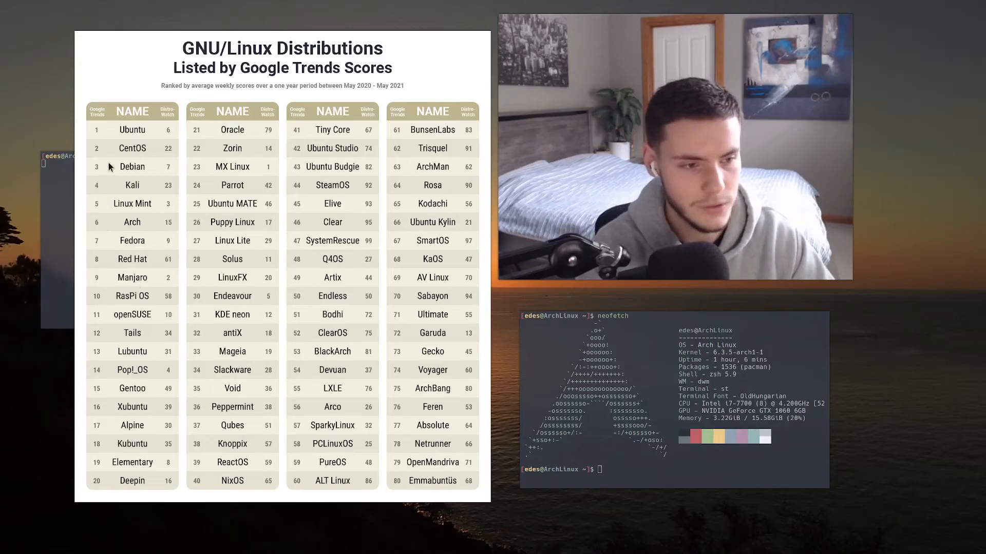
mouse_move(123, 228)
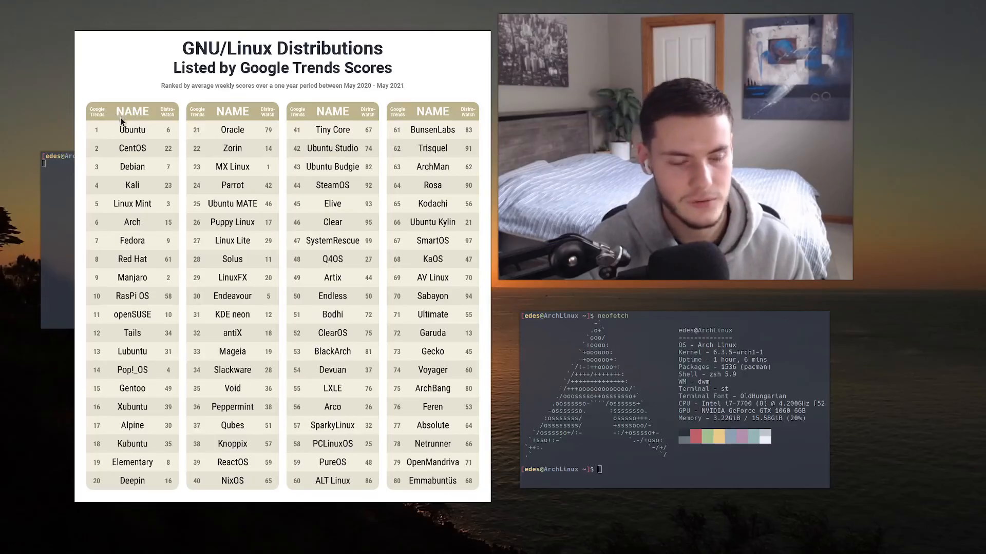
mouse_move(114, 160)
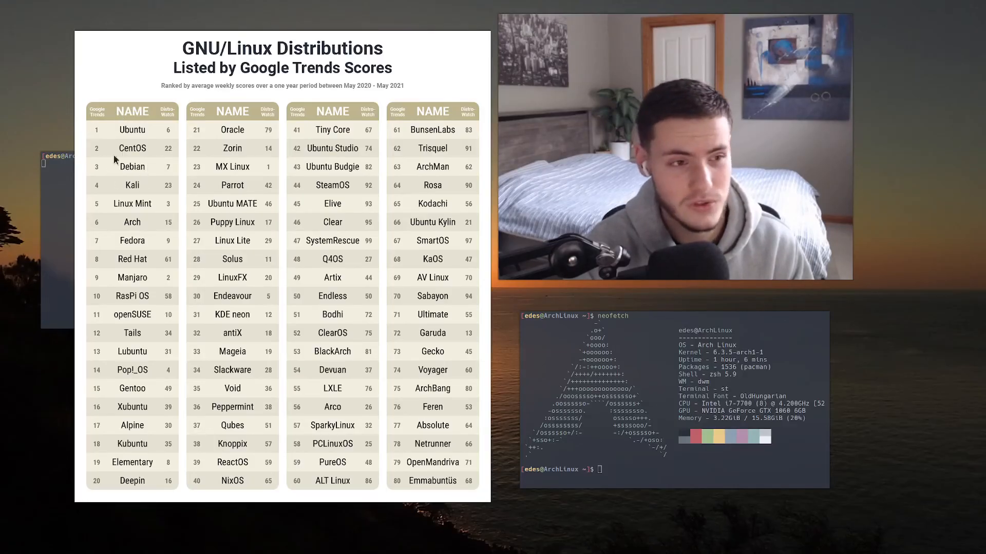